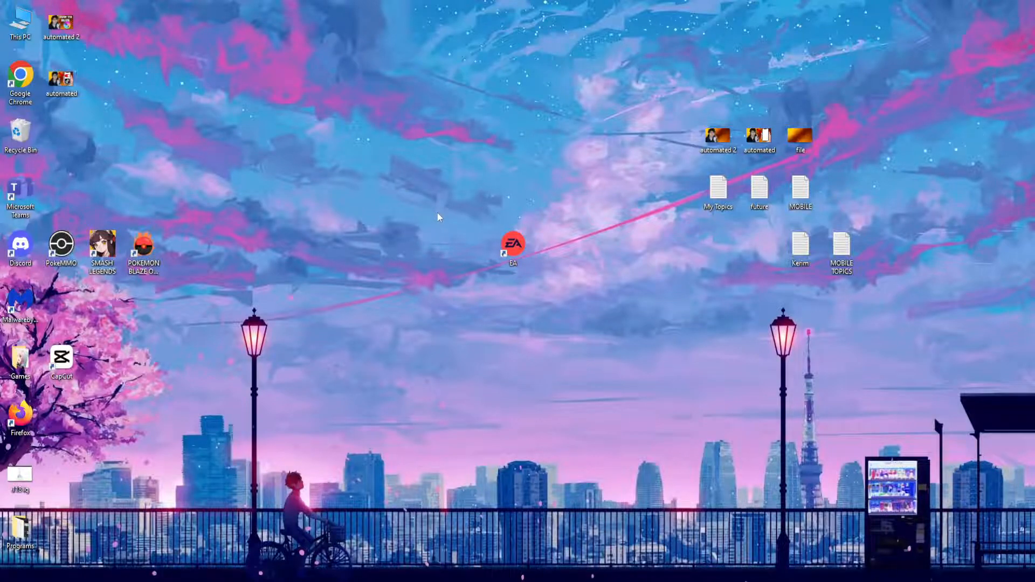
mouse_move(482, 236)
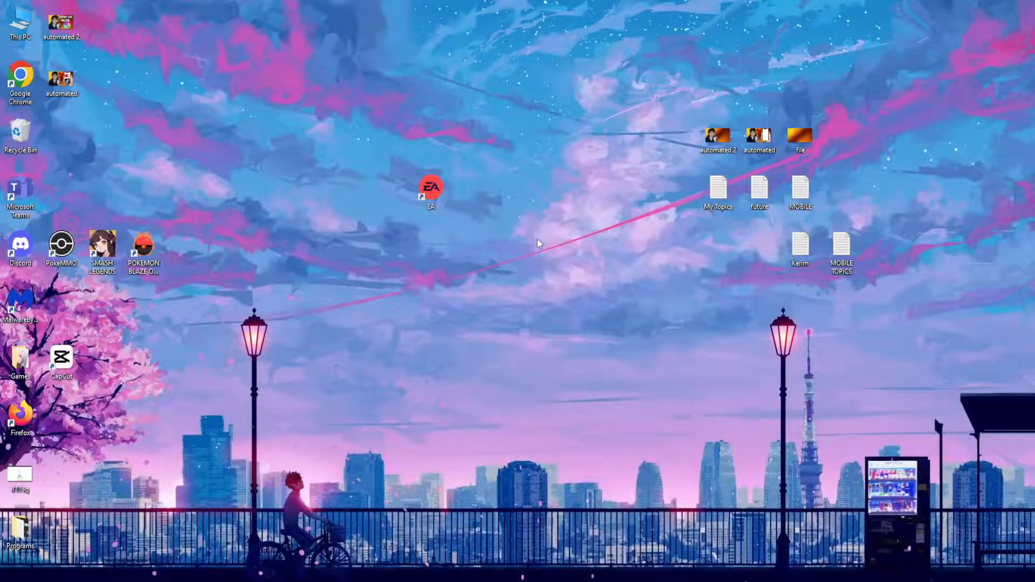
mouse_move(455, 209)
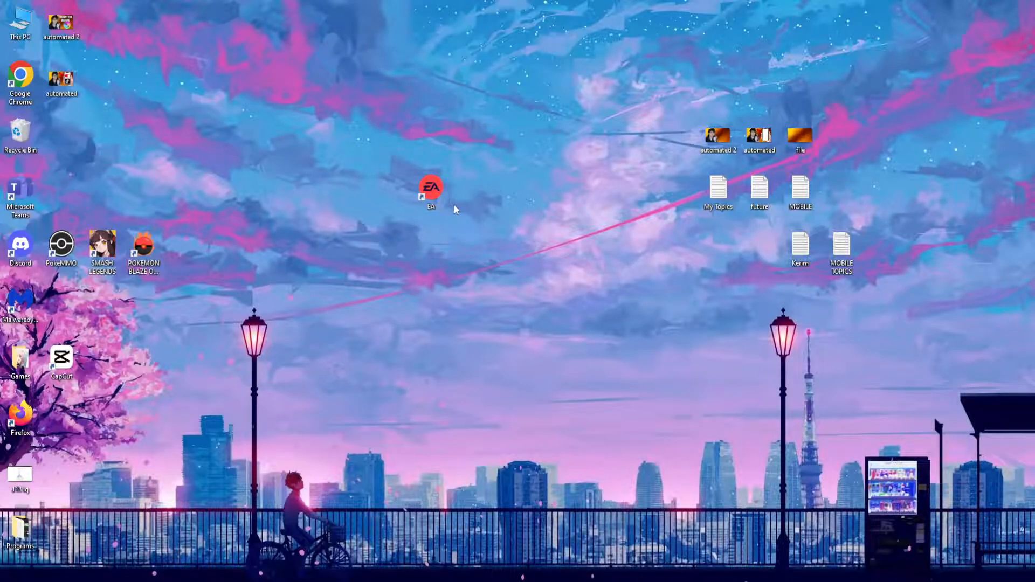
- Open the Compatibility settings in the EA shortcut's Properties
right_click(430, 189)
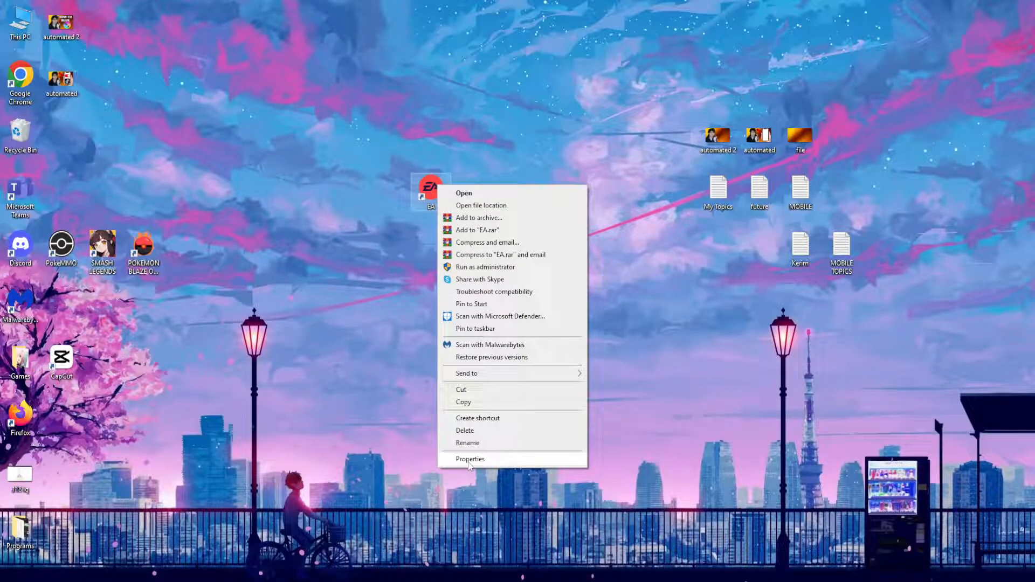
click(470, 458)
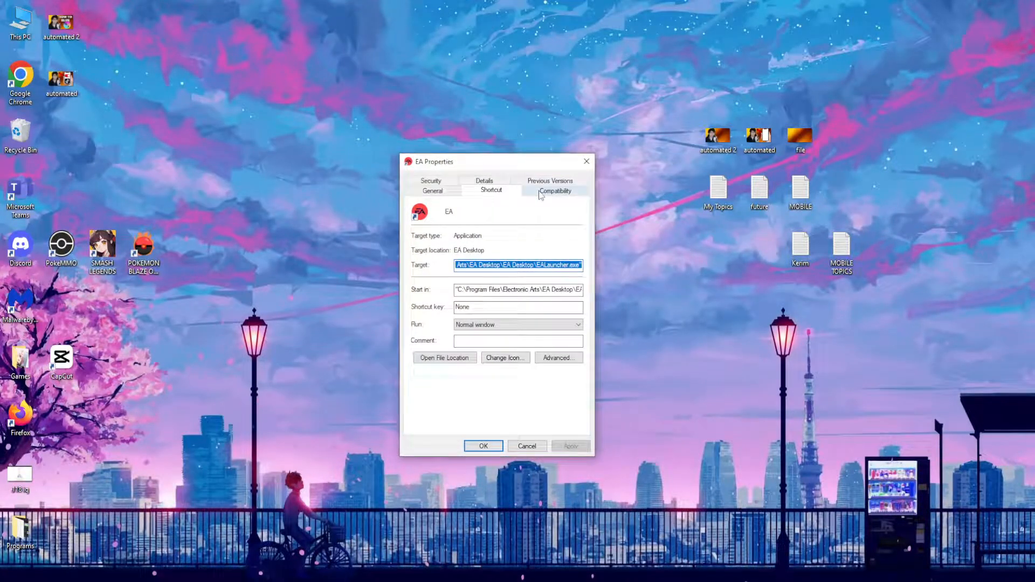
click(556, 191)
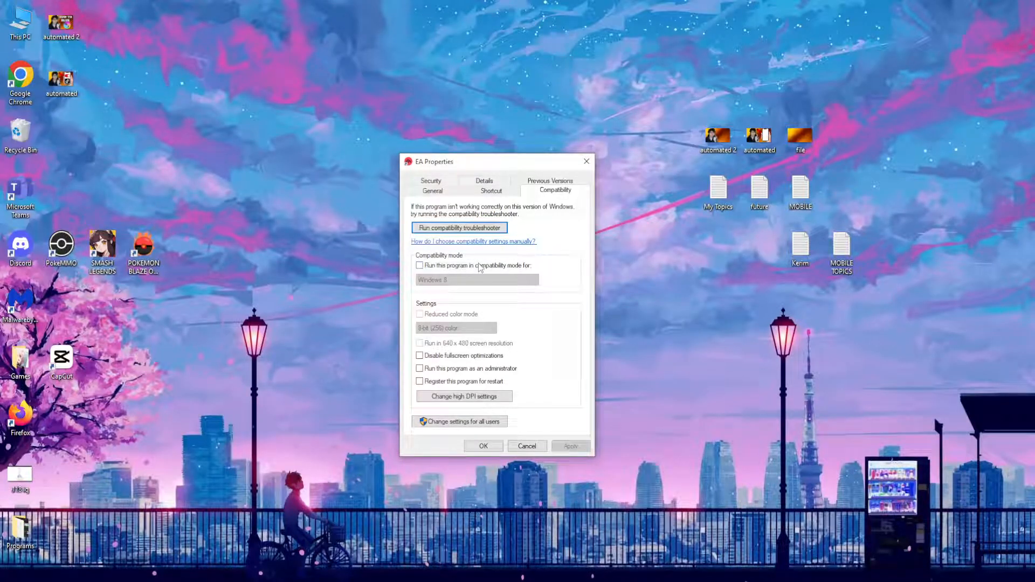
- Enable Windows 7 compatibility mode and Run as administrator, then apply and close
click(420, 265)
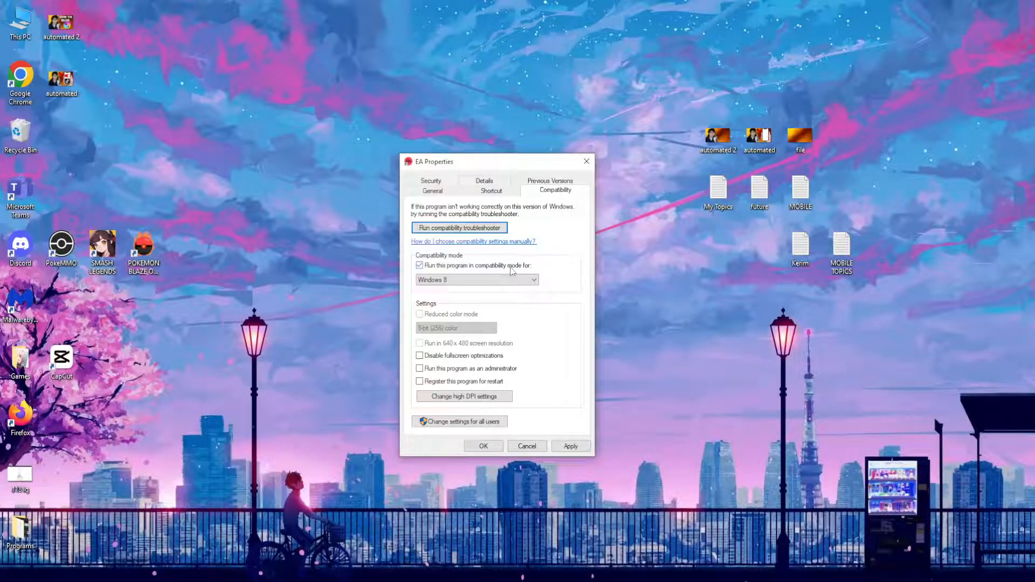
click(534, 280)
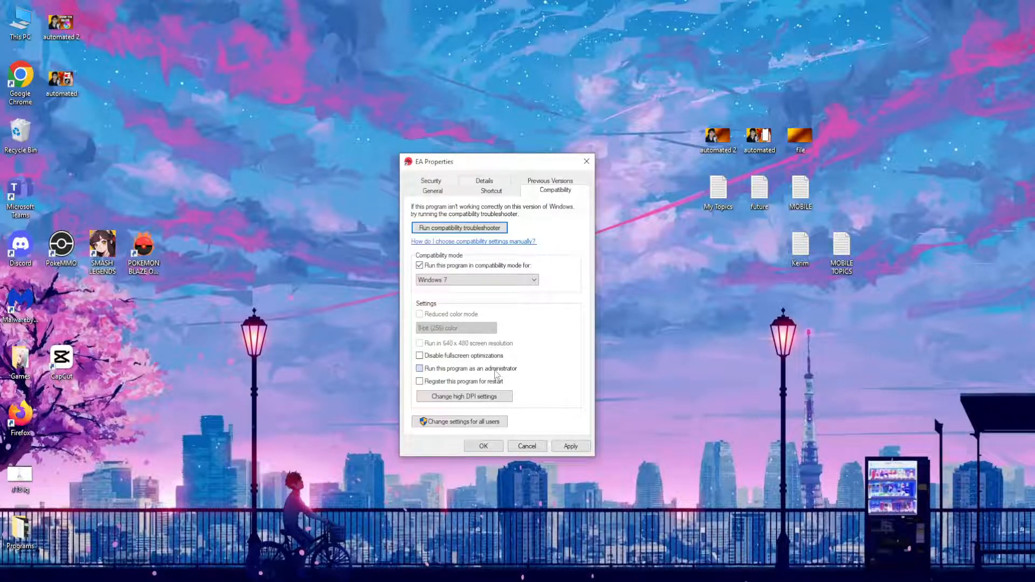
click(420, 368)
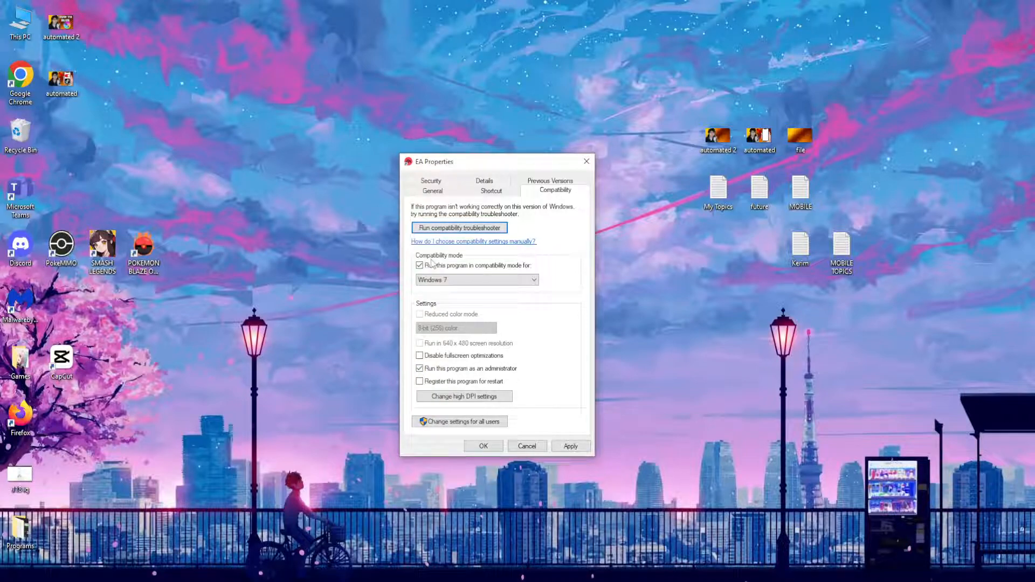
click(570, 446)
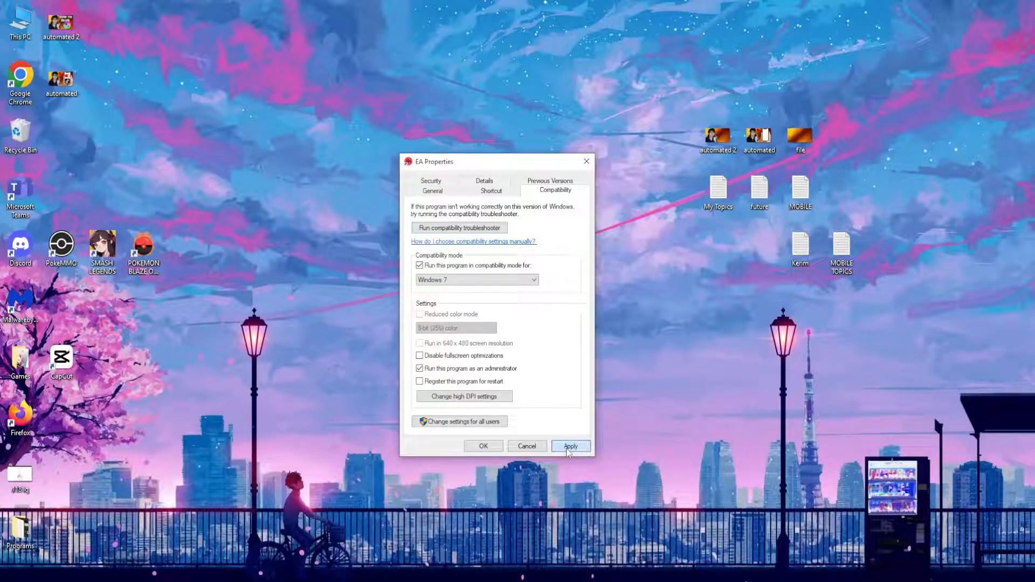
click(570, 447)
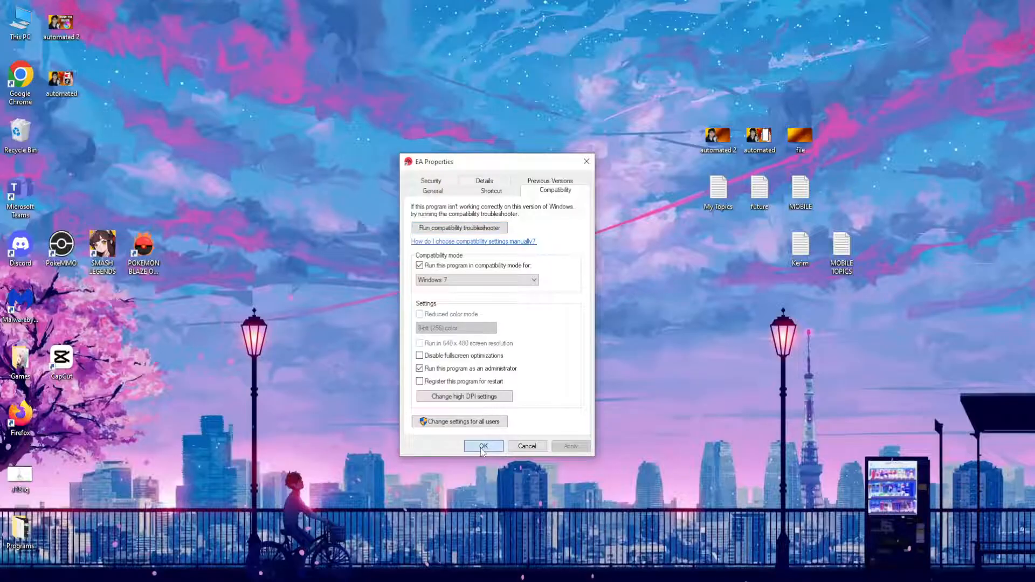
click(483, 447)
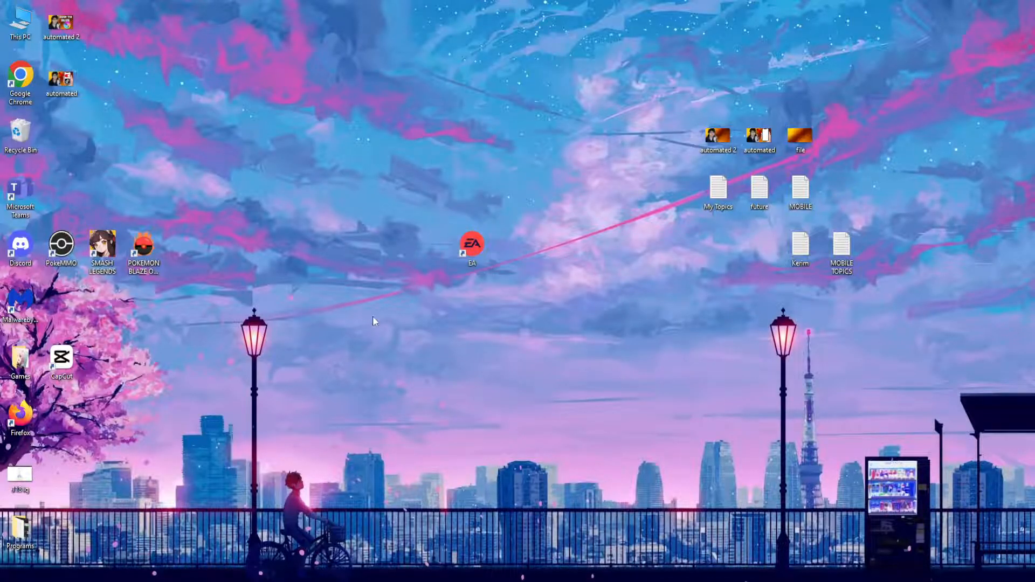
- Launch Run from Start search and enter %localappdata% in the Open field
click(11, 580)
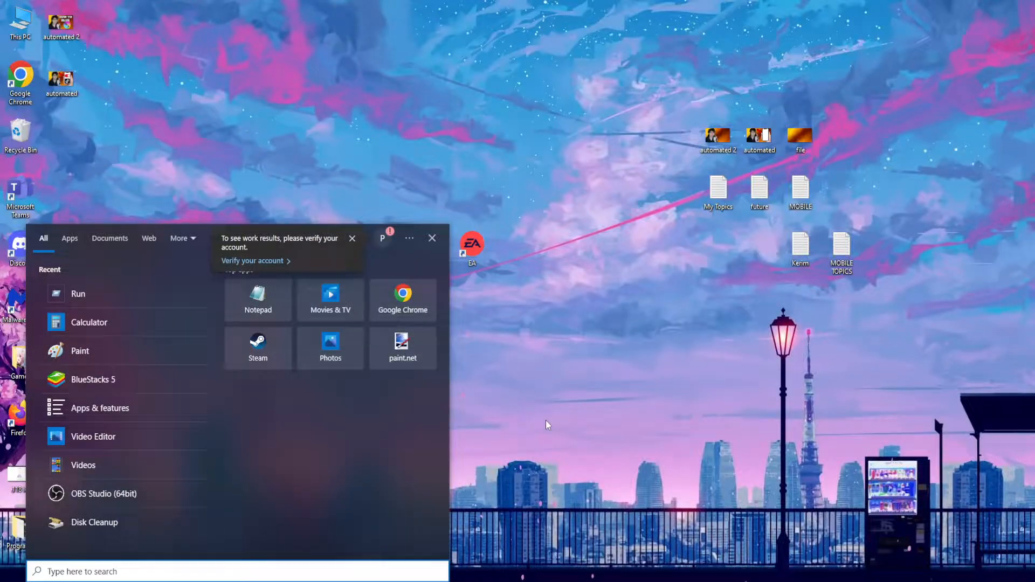
text(run)
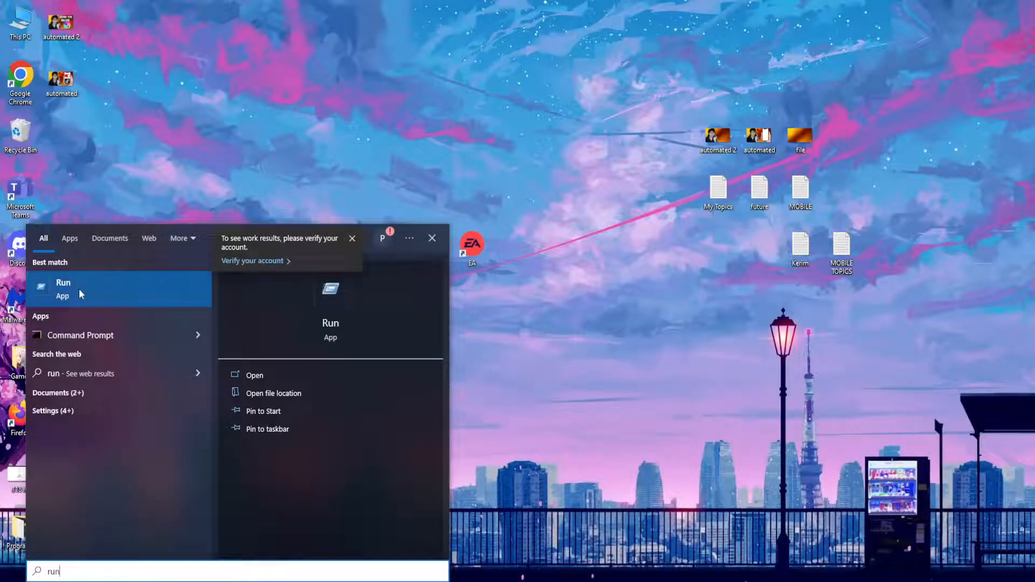
click(254, 375)
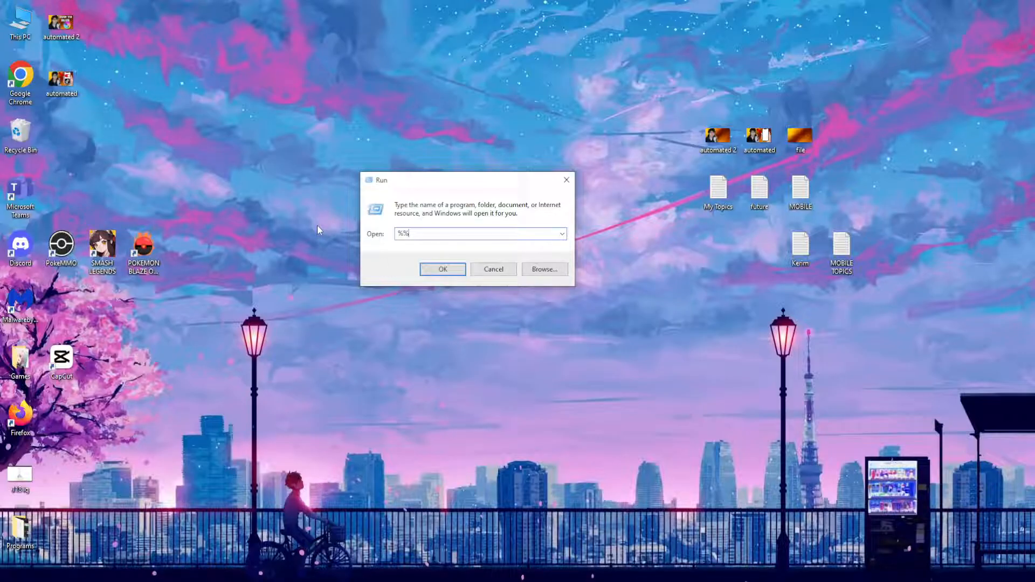
text(%local)
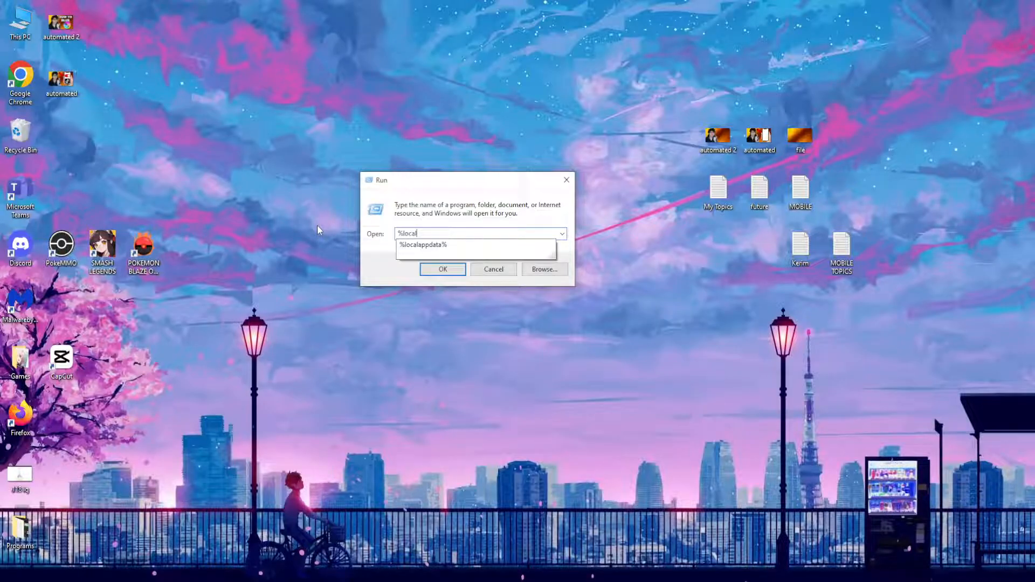
text(appdata)
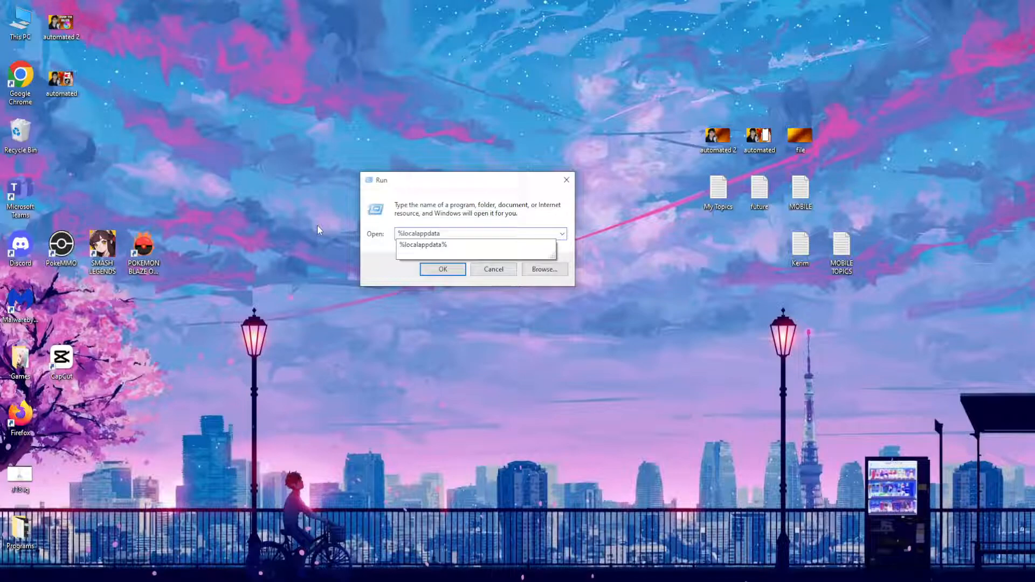
click(476, 233)
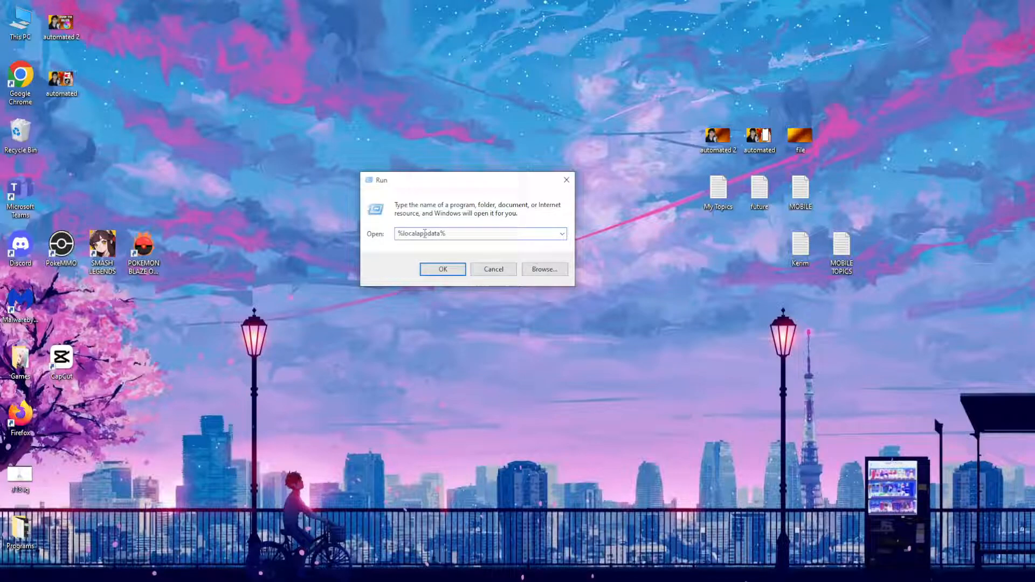
- Open AppData Local from Run, dismiss the Malwarebytes popup, and select a folder in the list
click(443, 268)
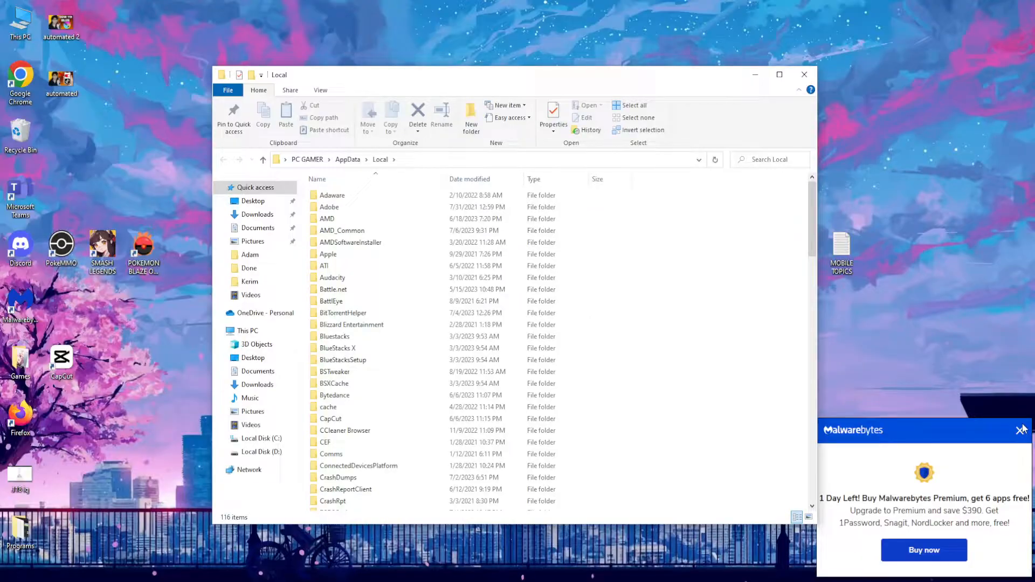
click(1022, 430)
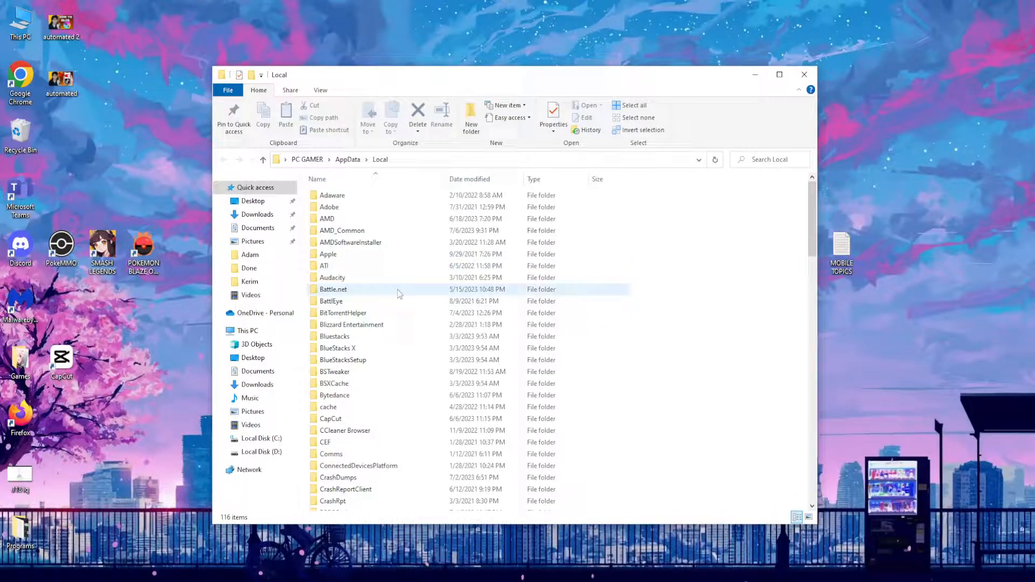
scroll(down, 3)
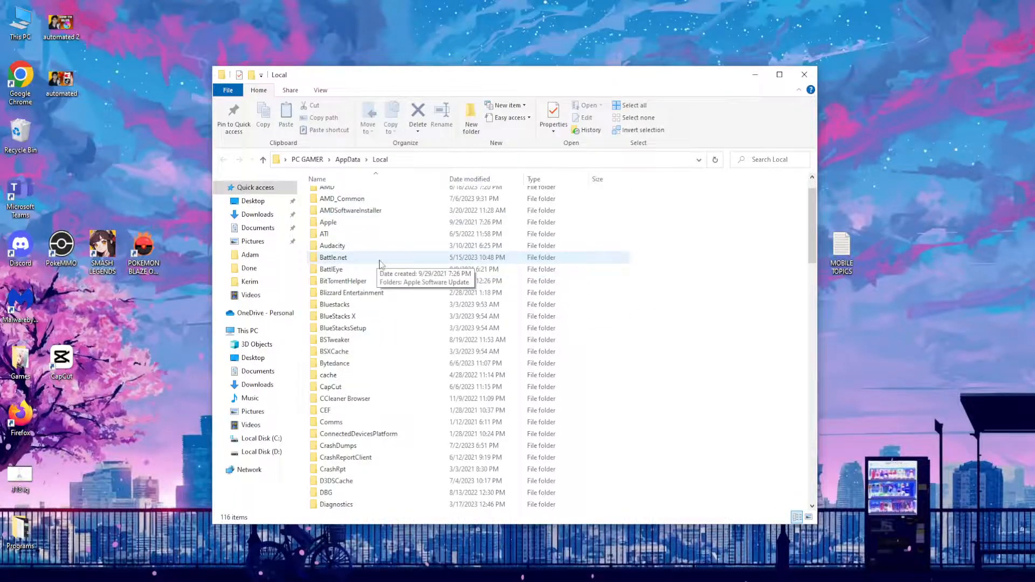
click(334, 292)
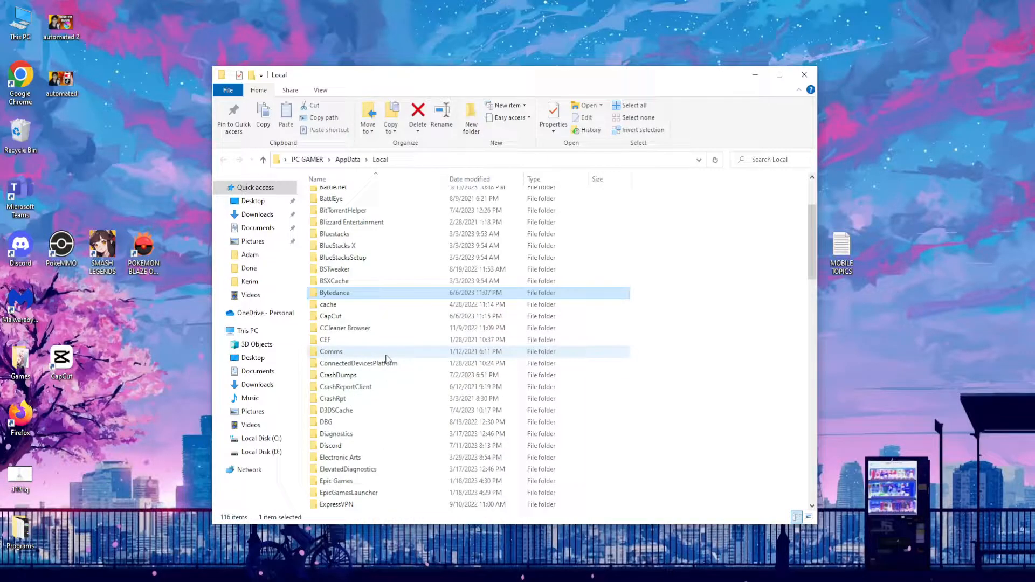
mouse_move(340, 456)
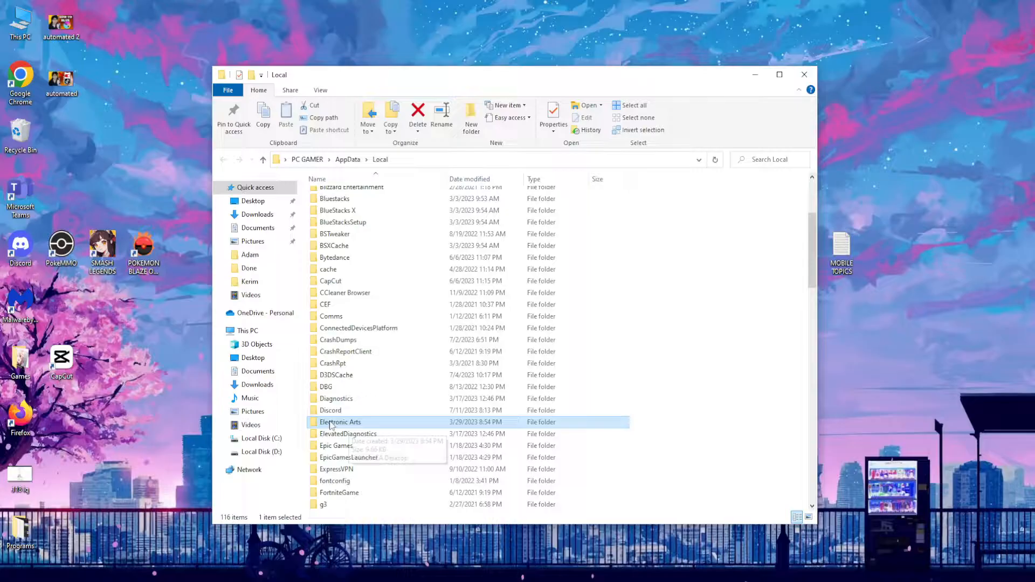
mouse_move(341, 422)
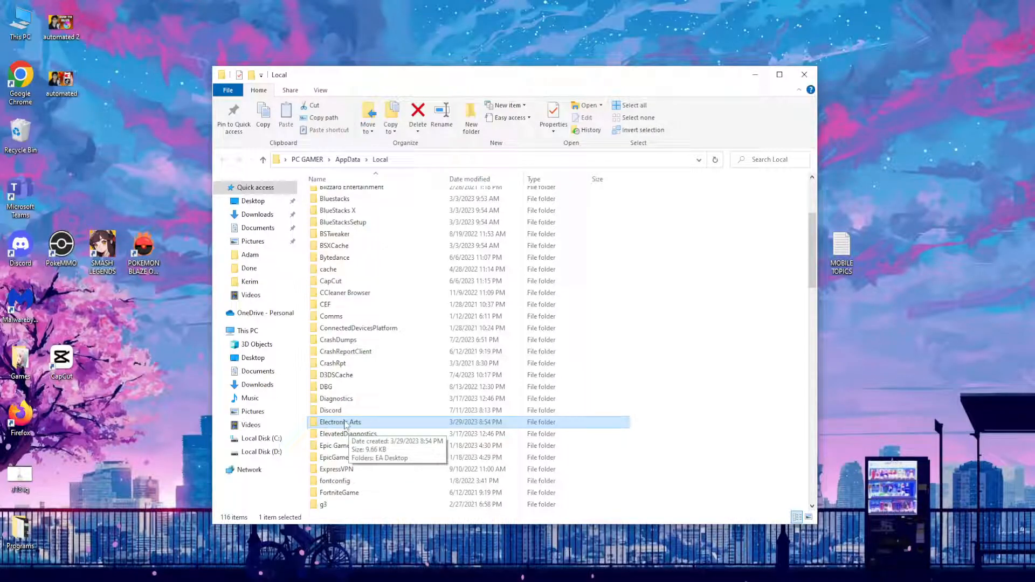
mouse_move(380, 386)
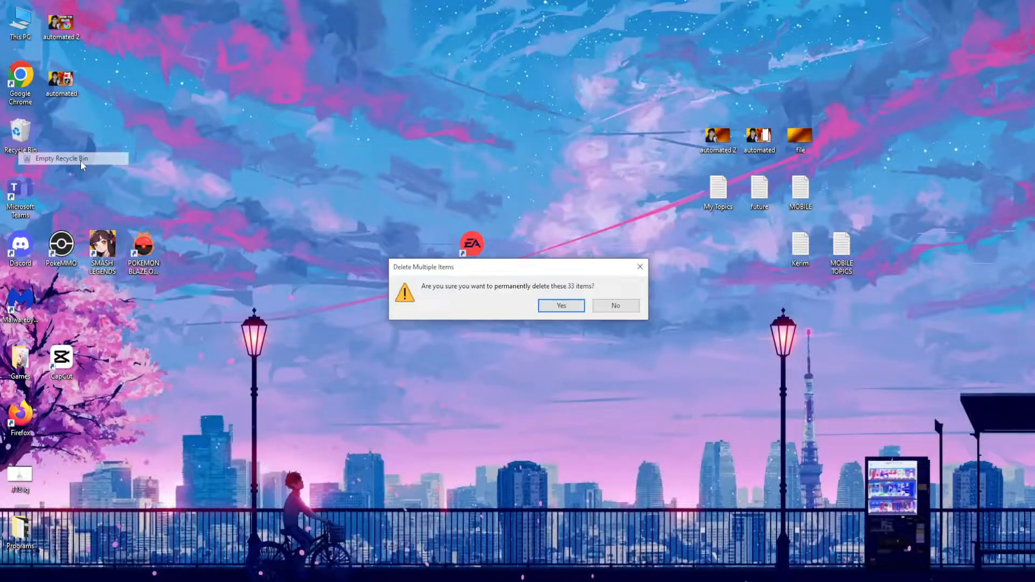
- Confirm permanently deleting the 33 Recycle Bin items
click(559, 306)
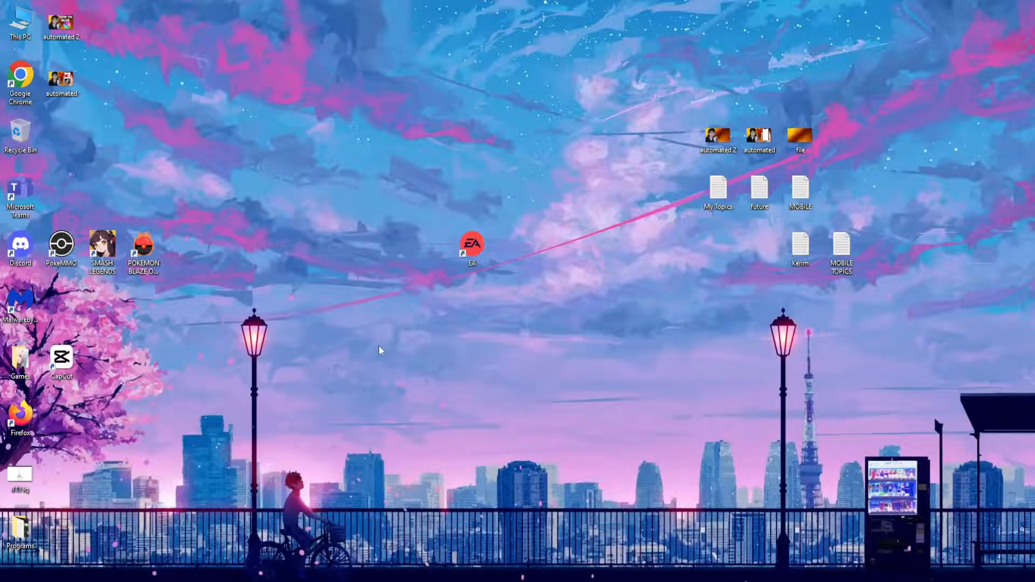